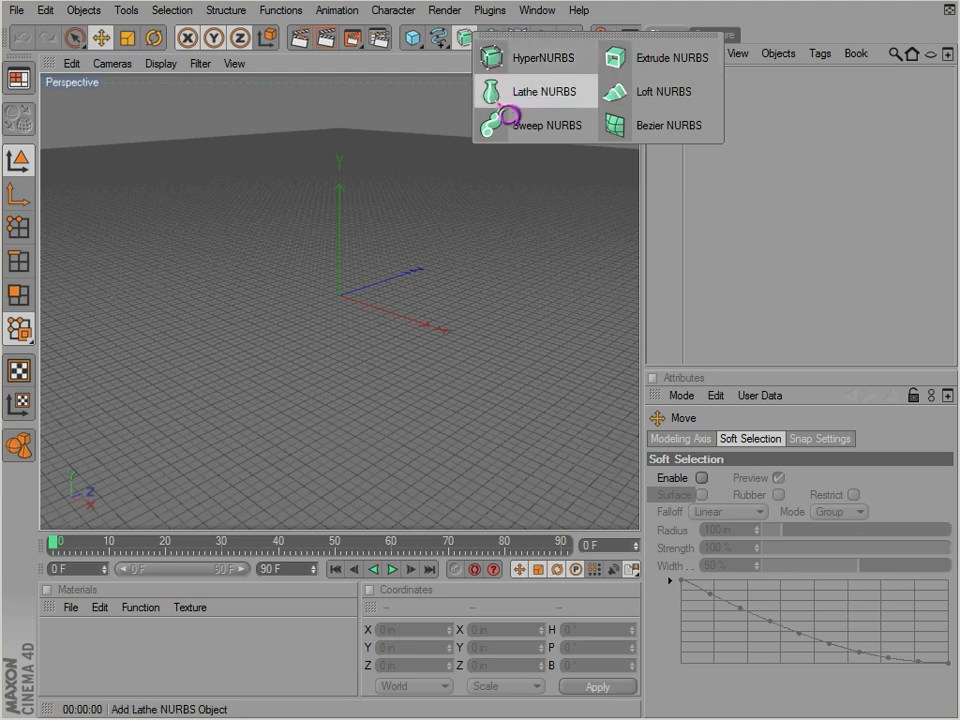
{"action": "mouse_move", "coordinate": [532, 163]}
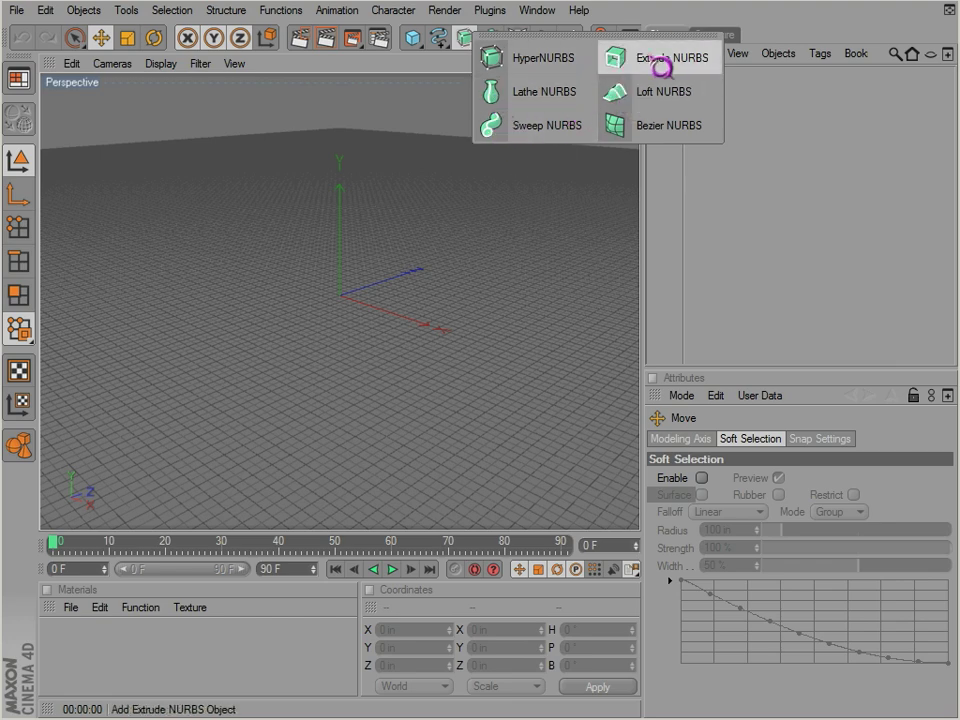
Step: Add an Extrude NURBS object from the NURBS palette
{"action": "left_click", "coordinate": [663, 57]}
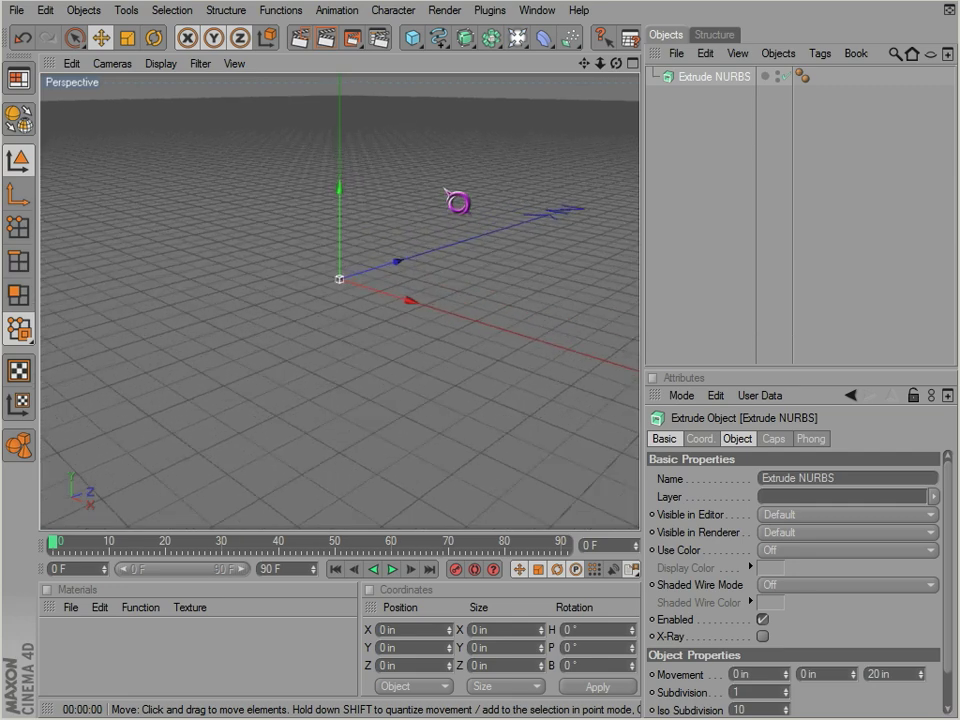
Step: Add a Flower spline under Extrude NURBS and set its Outer Radius to 158
{"action": "left_click", "coordinate": [435, 42]}
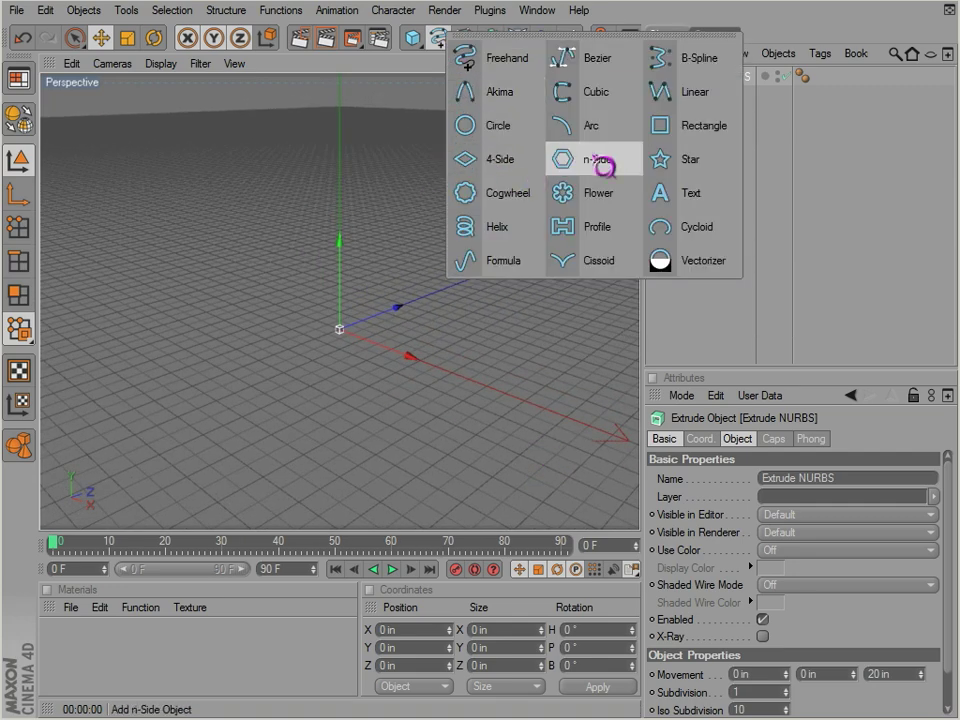
{"action": "left_click", "coordinate": [597, 193]}
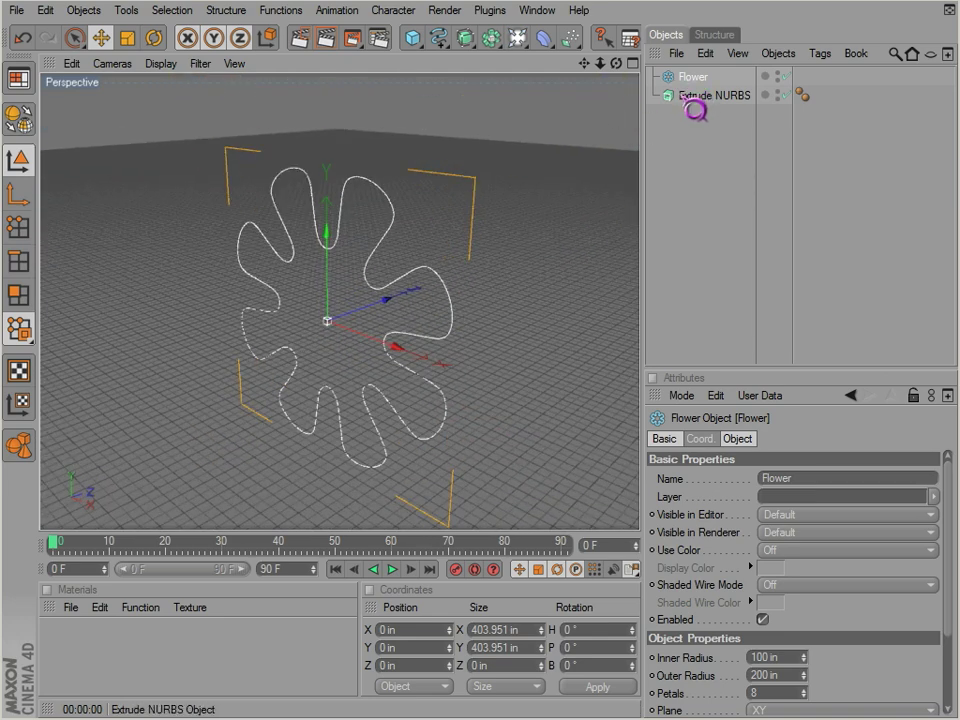
{"action": "left_click", "coordinate": [714, 96]}
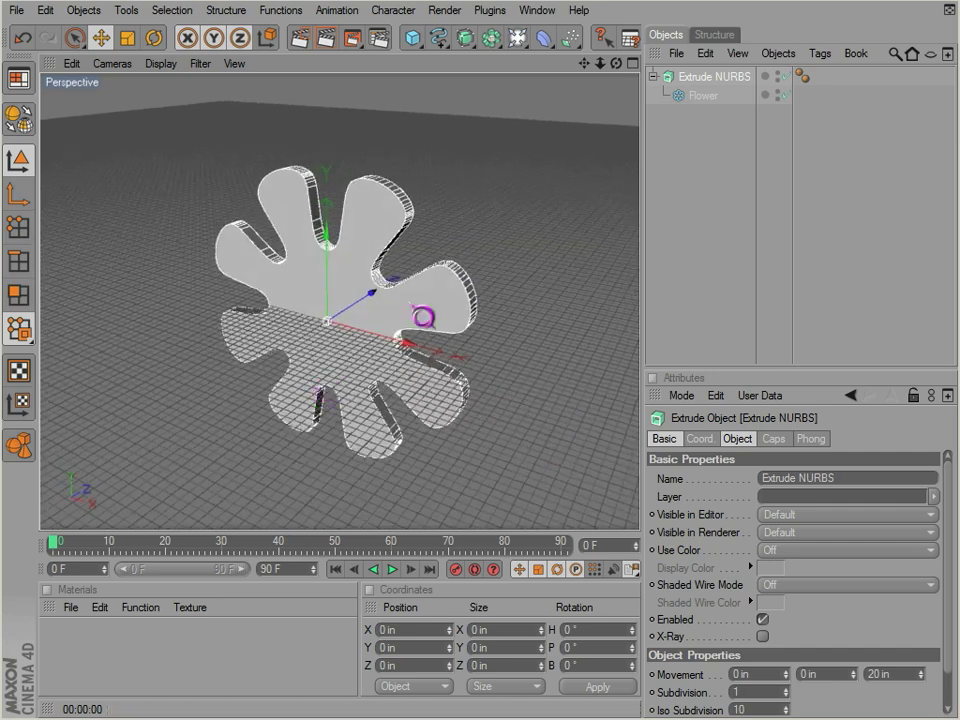
{"action": "left_click", "coordinate": [700, 96]}
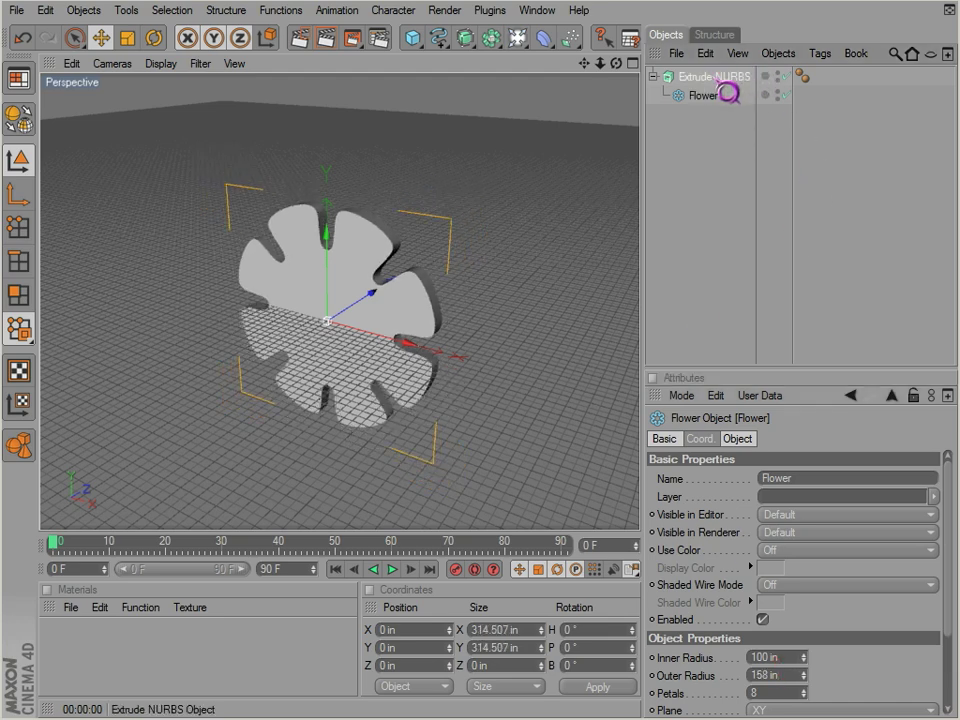
Step: Make the Flower spline editable, then reselect the Extrude NURBS object
{"action": "left_click", "coordinate": [715, 76]}
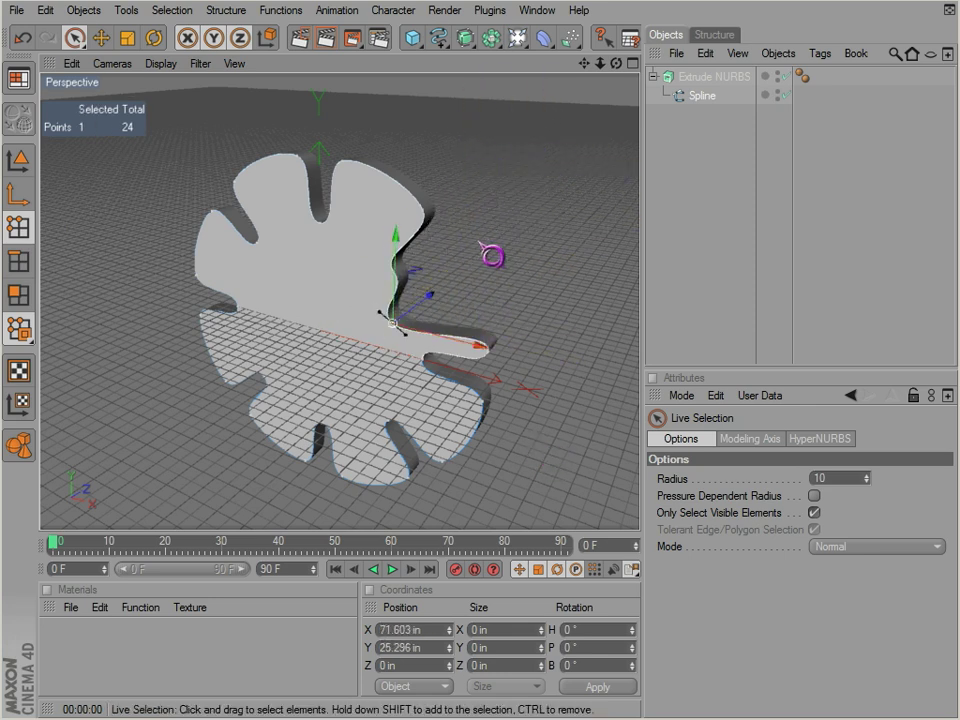
{"action": "left_click", "coordinate": [711, 77]}
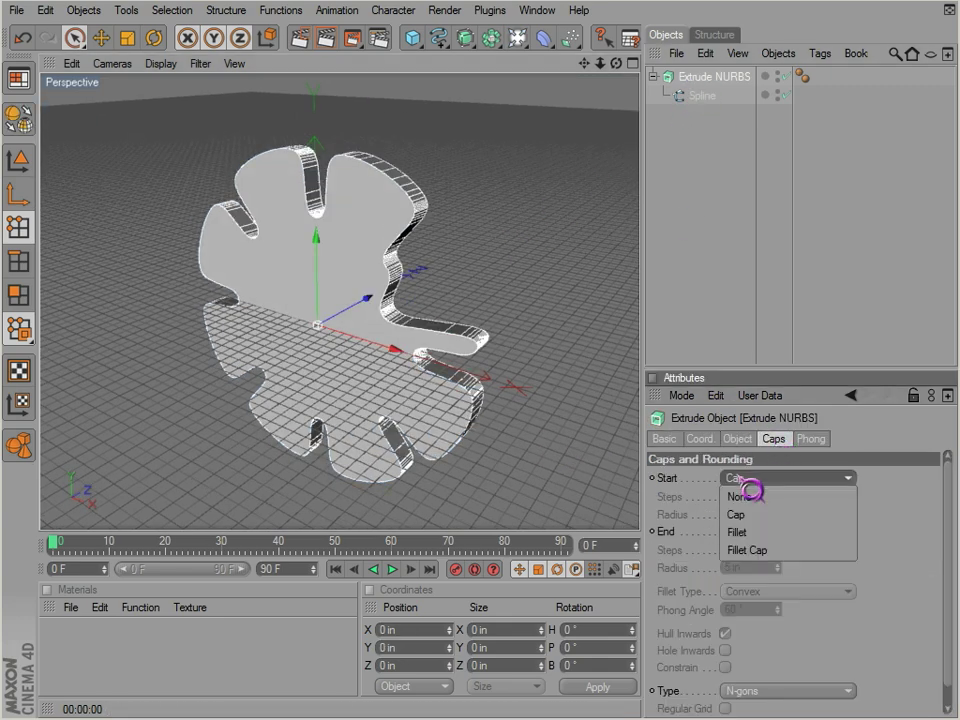
Step: Try None and Fillet start caps, then settle on a Fillet Cap at the start
{"action": "left_click", "coordinate": [736, 497]}
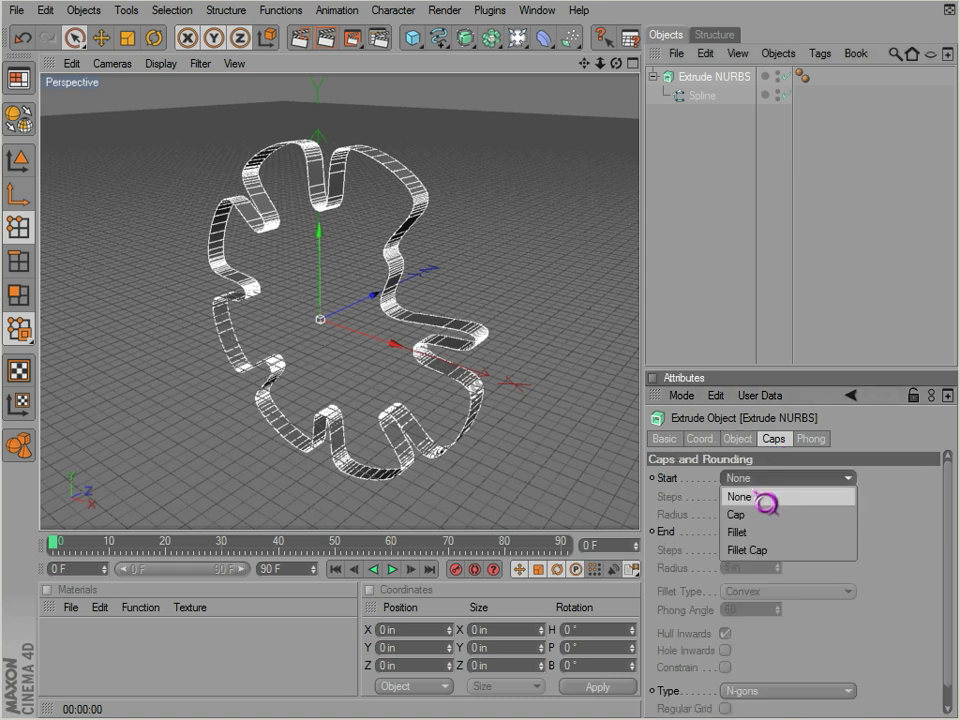
{"action": "left_click", "coordinate": [737, 531]}
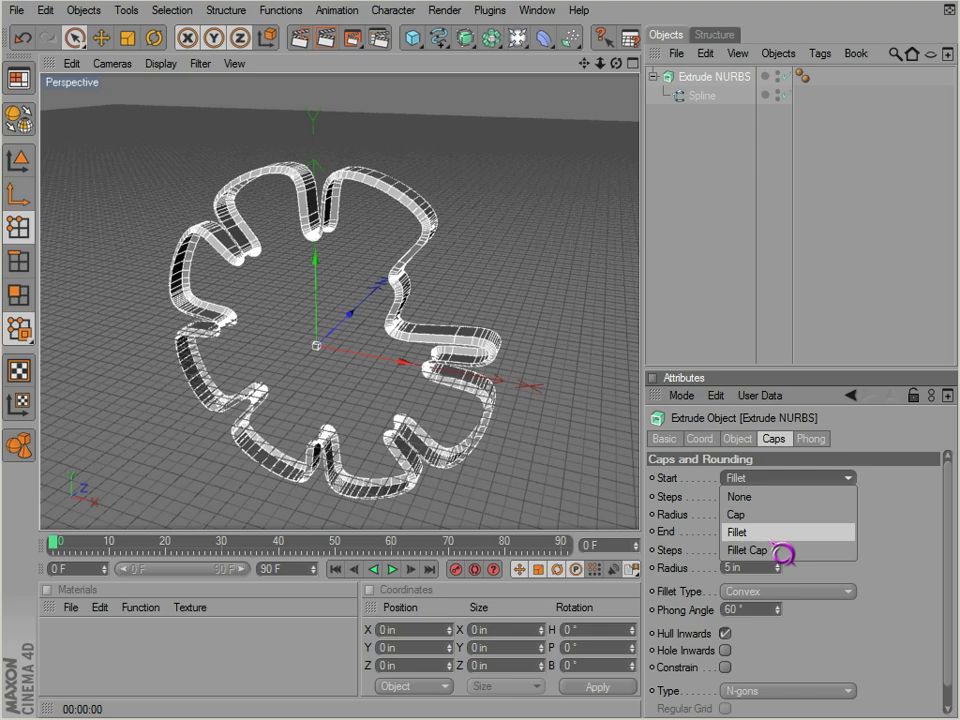
{"action": "left_click", "coordinate": [747, 550]}
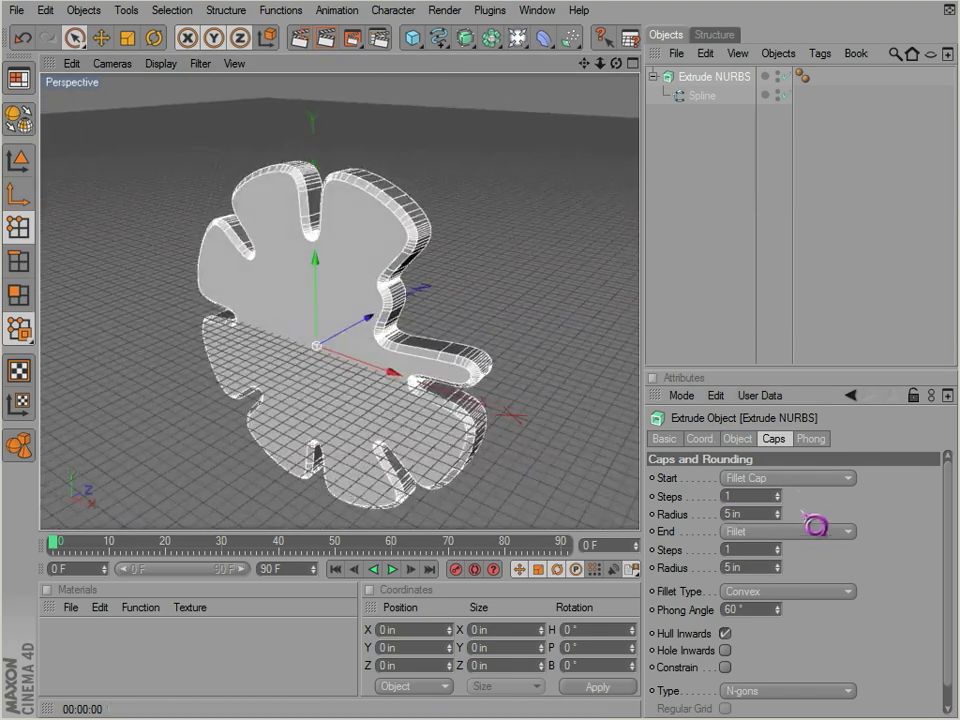
{"action": "left_click", "coordinate": [800, 478]}
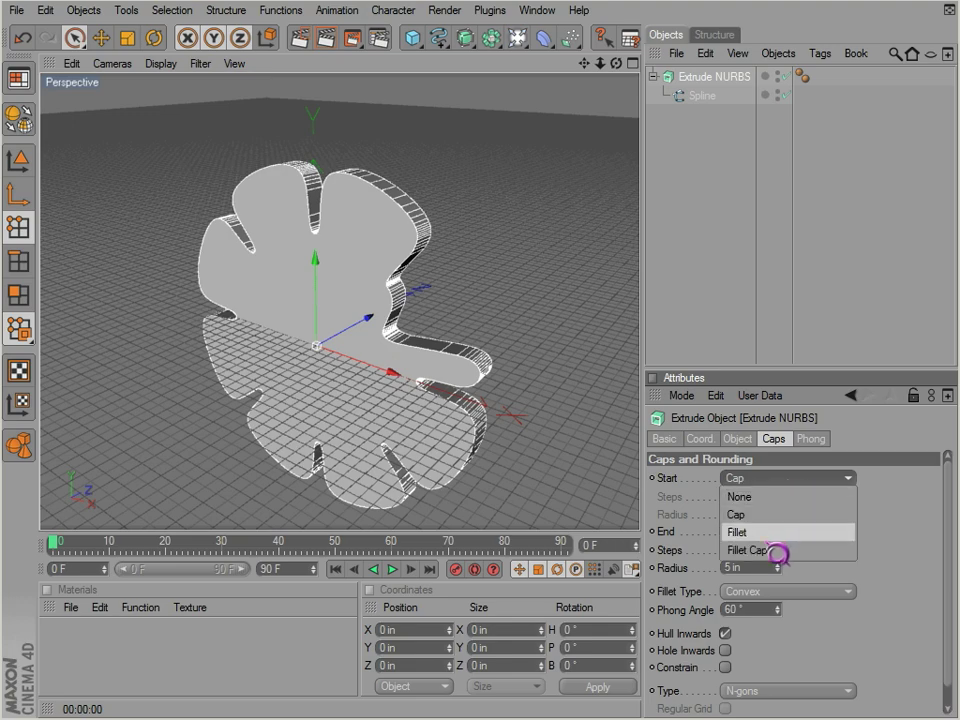
{"action": "left_click", "coordinate": [761, 550]}
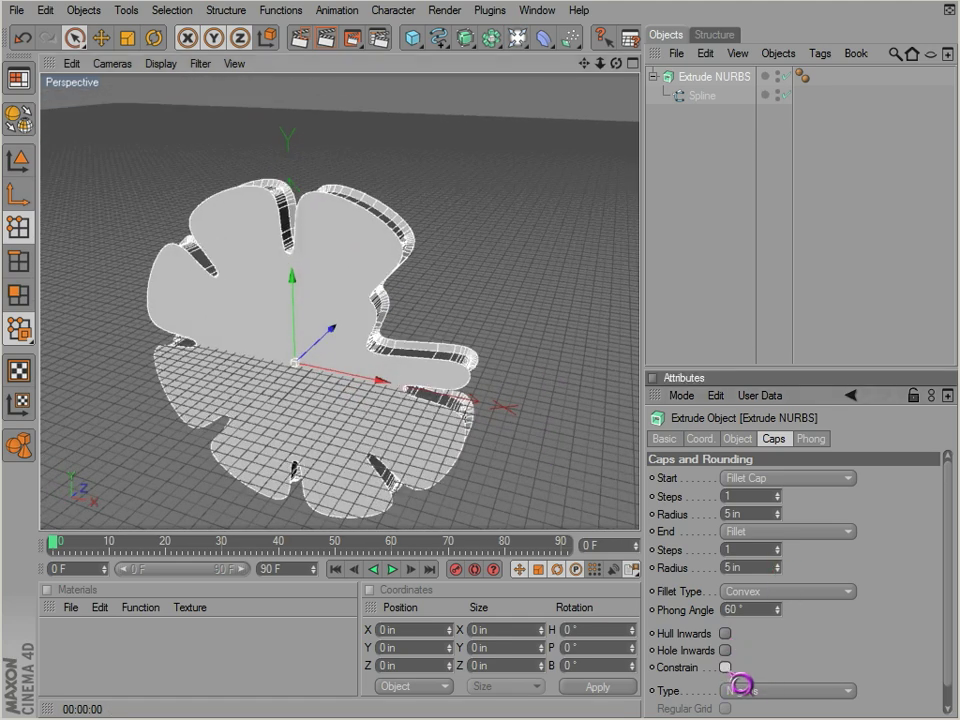
Step: Enable Constrain on the cap fillets, then reselect the spline and Extrude NURBS
{"action": "left_click", "coordinate": [730, 662]}
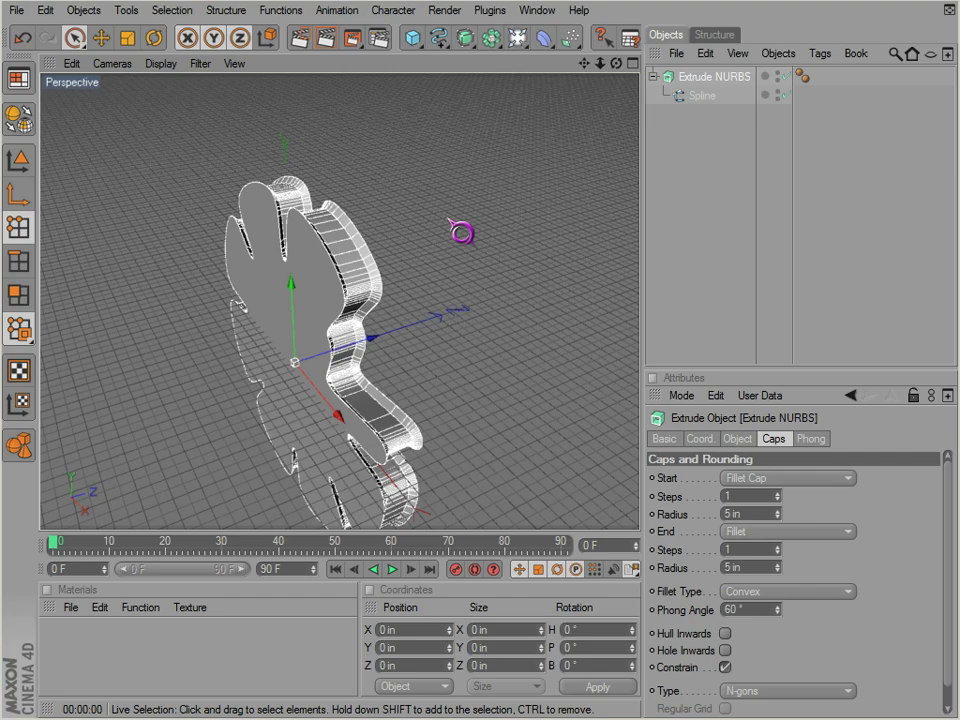
{"action": "left_click", "coordinate": [701, 99]}
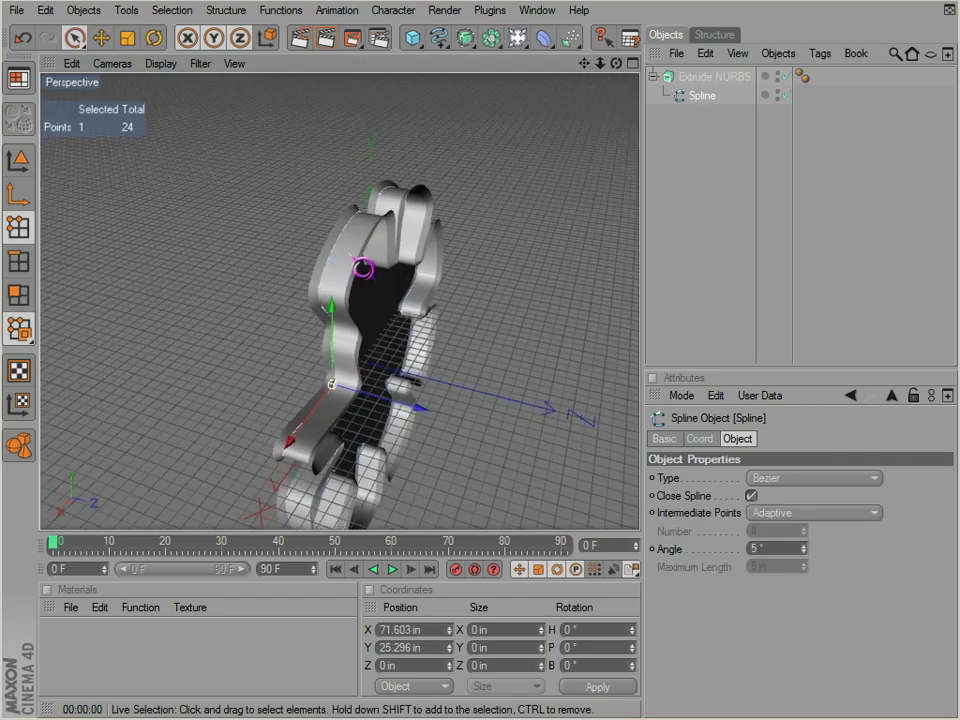
{"action": "left_click", "coordinate": [716, 77]}
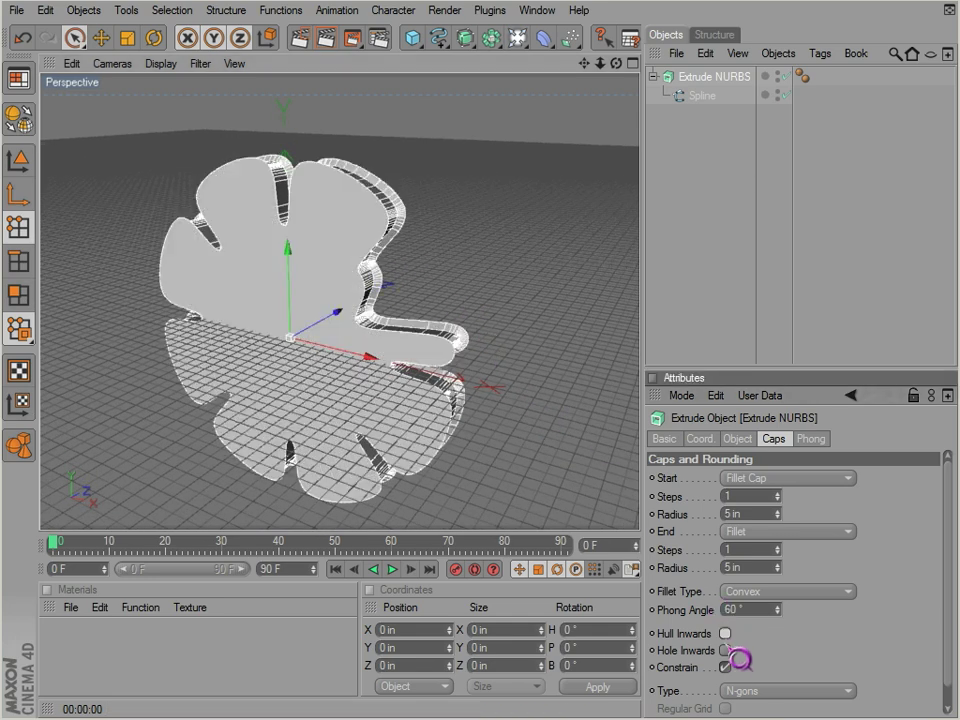
Step: Uncheck Constrain and set Start Radius 11 in, 10 steps, Half Circle fillet type
{"action": "left_click", "coordinate": [716, 634]}
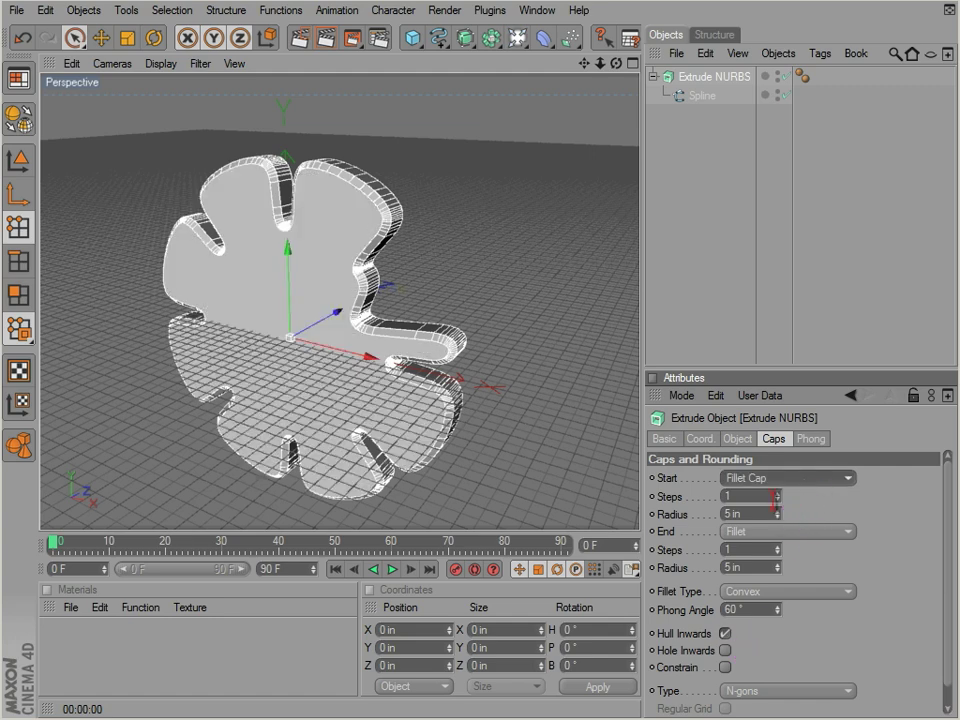
{"action": "left_click_drag", "start_coordinate": [775, 514], "coordinate": [795, 514]}
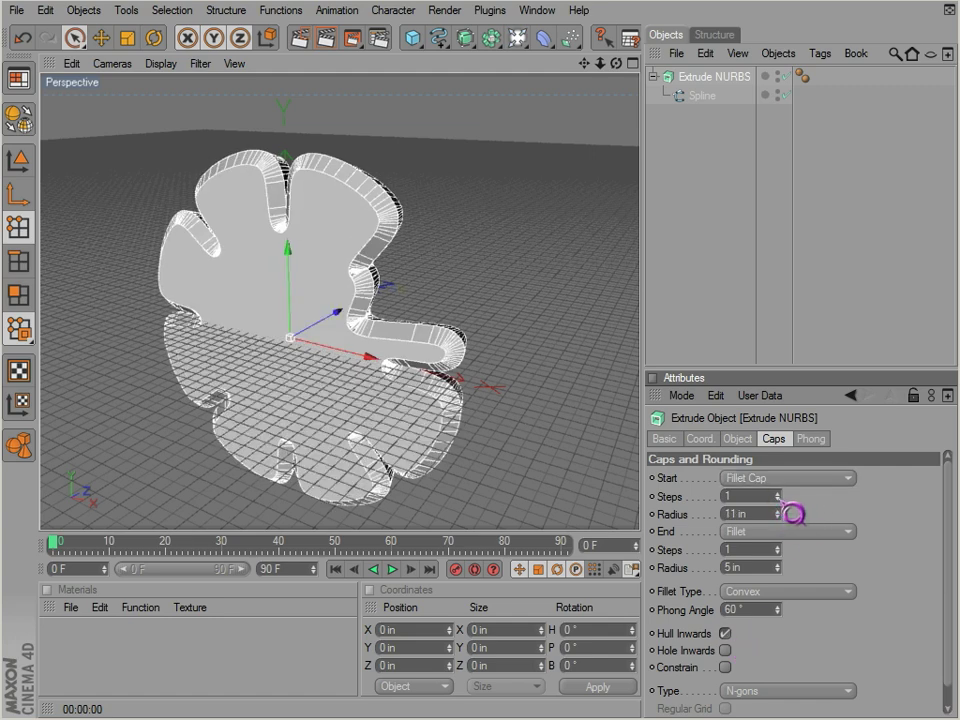
{"action": "type", "text": "10"}
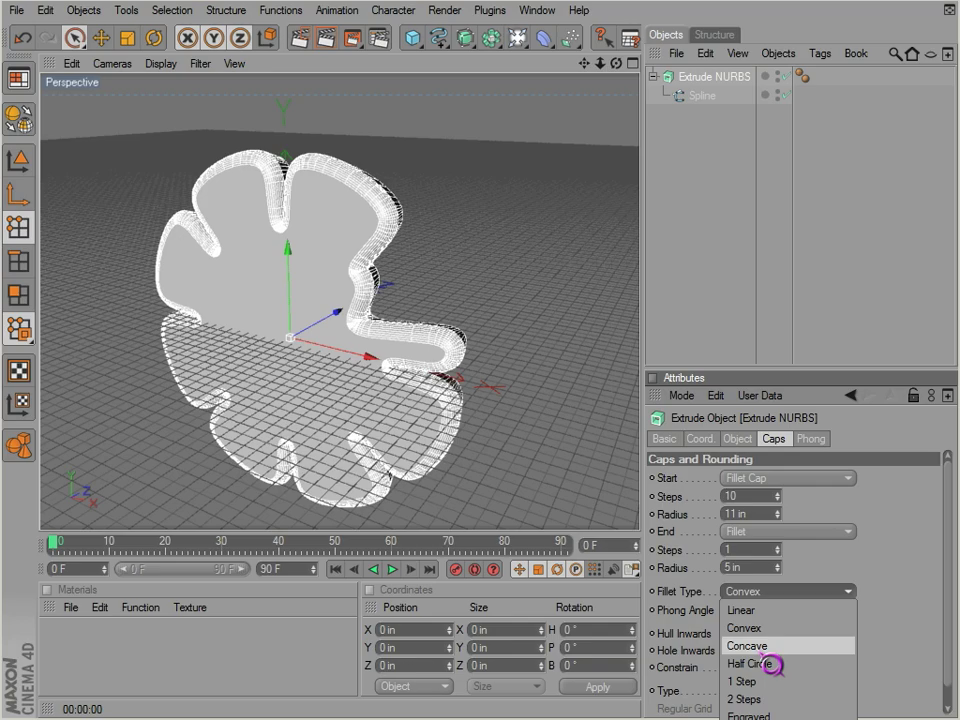
{"action": "left_click", "coordinate": [778, 661]}
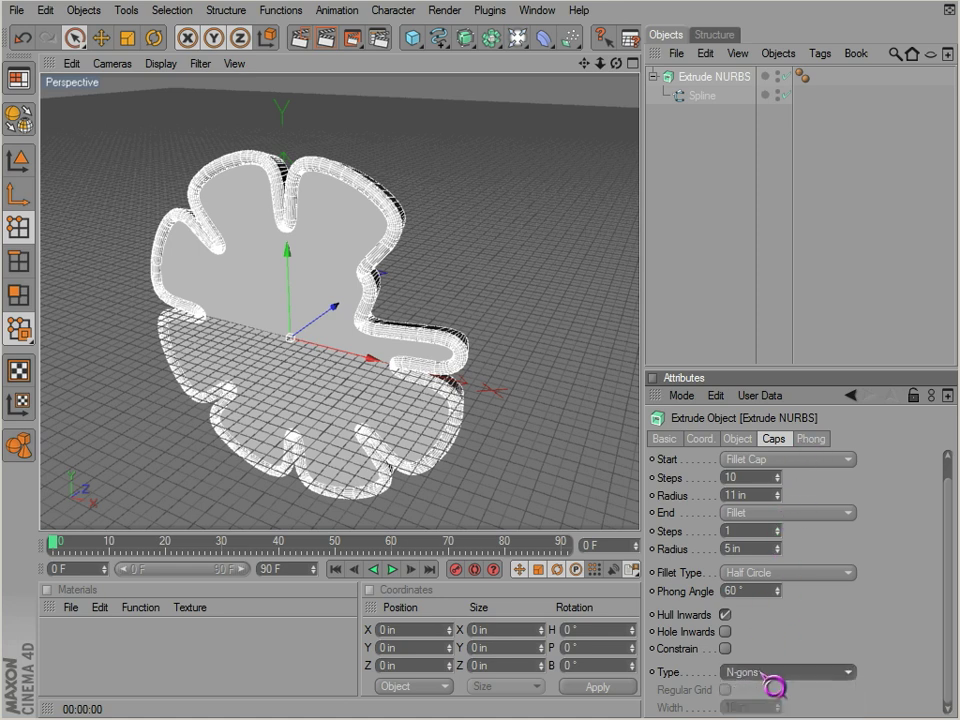
Step: Set the cap polygon Type to Quadrangles
{"action": "left_click", "coordinate": [783, 667]}
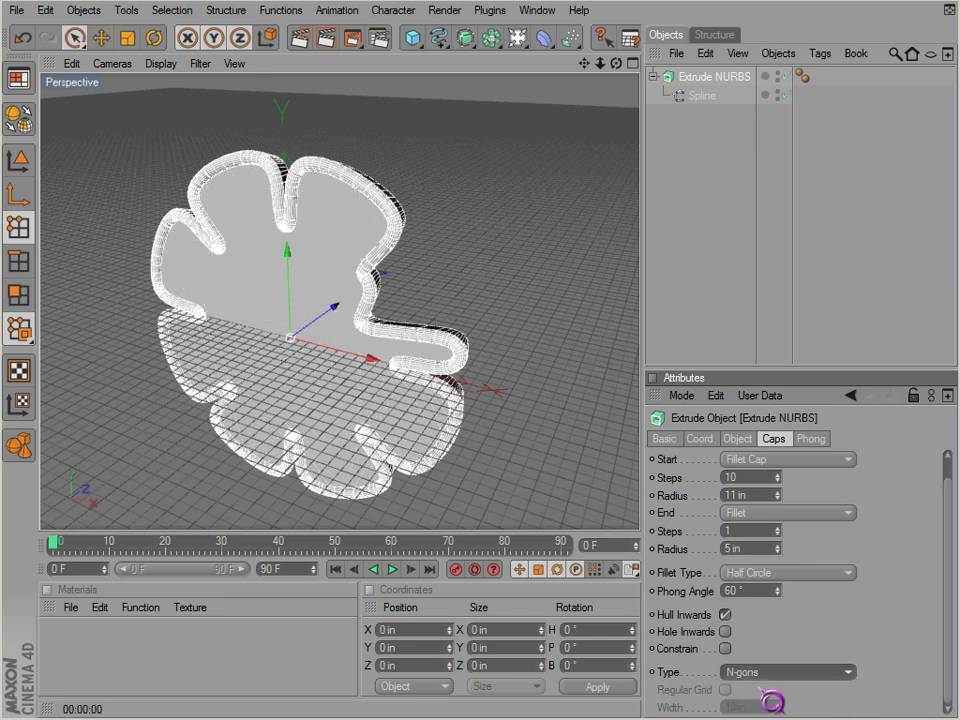
{"action": "left_click", "coordinate": [788, 667]}
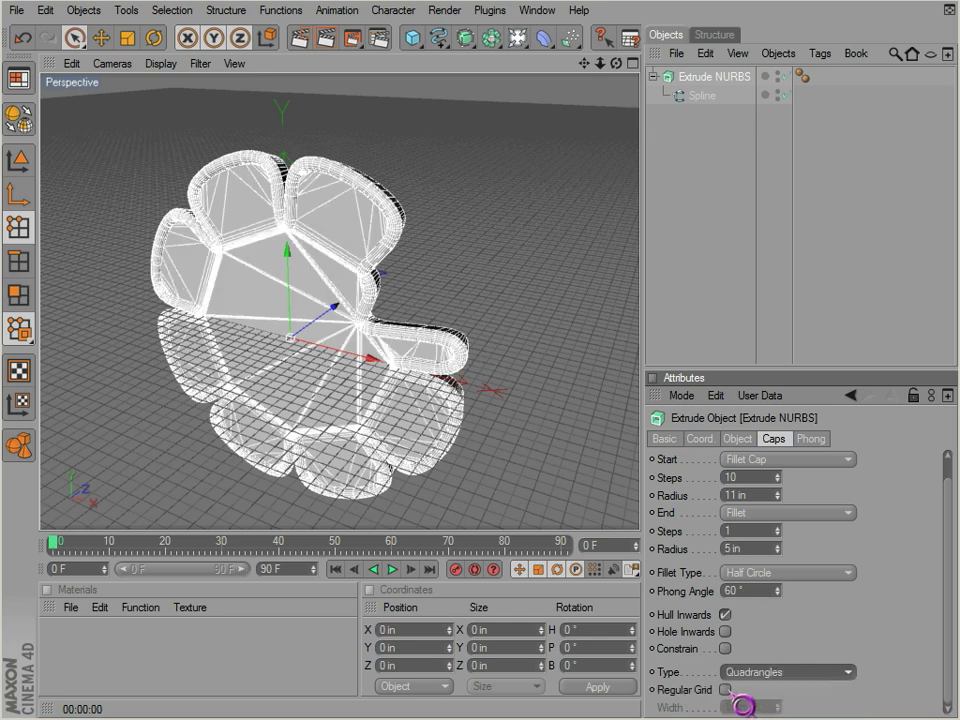
{"action": "left_click", "coordinate": [727, 702]}
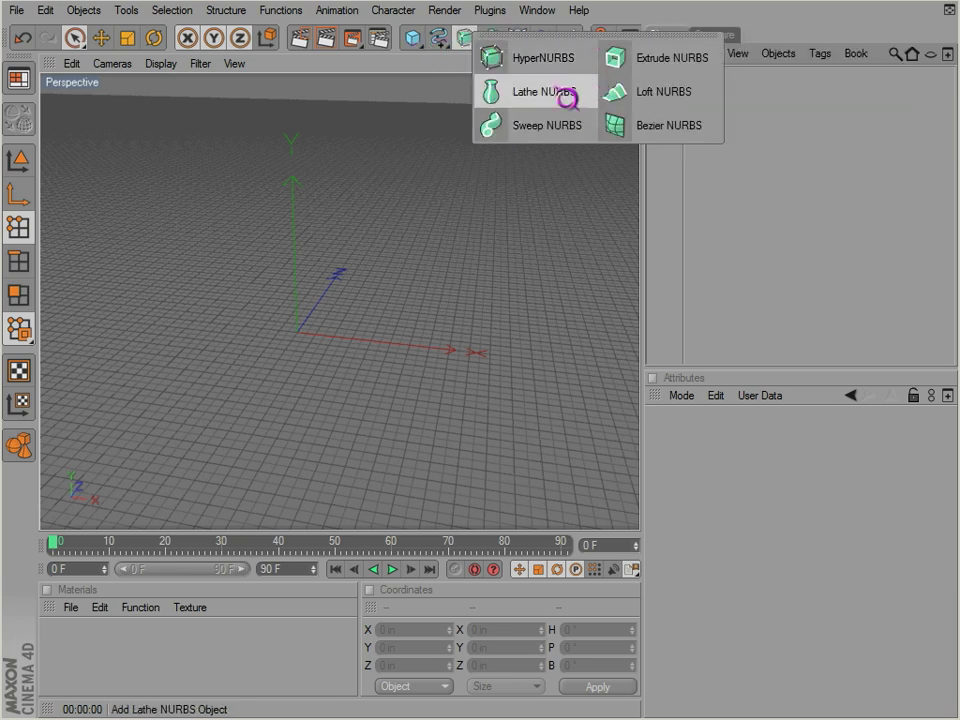
{"action": "mouse_move", "coordinate": [555, 113]}
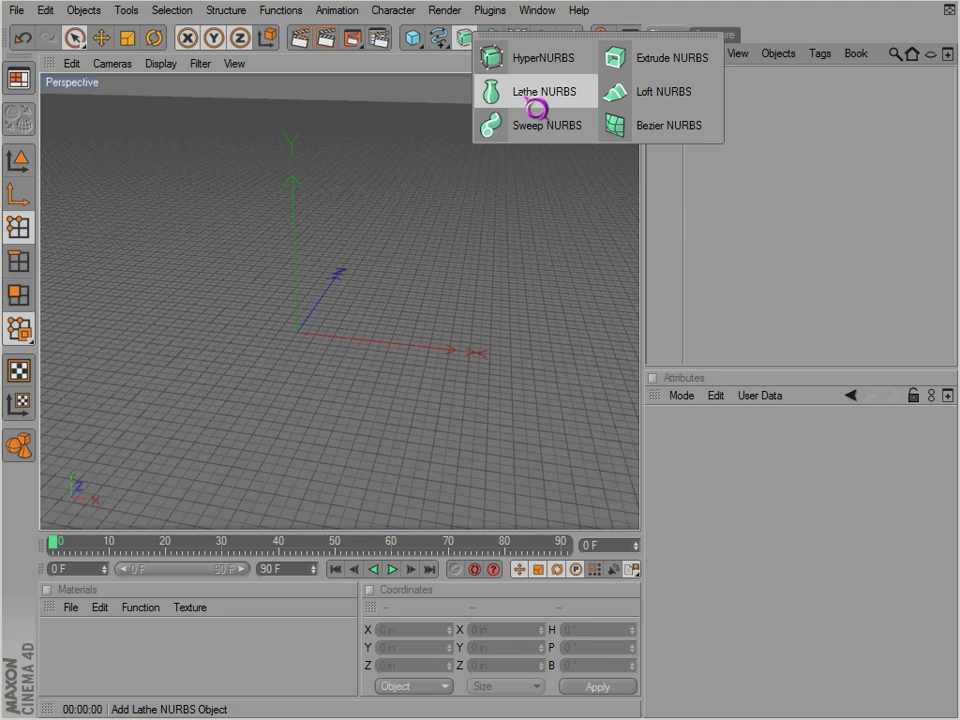
Step: Add a Lathe NURBS object and open the spline primitives palette
{"action": "left_click", "coordinate": [544, 91]}
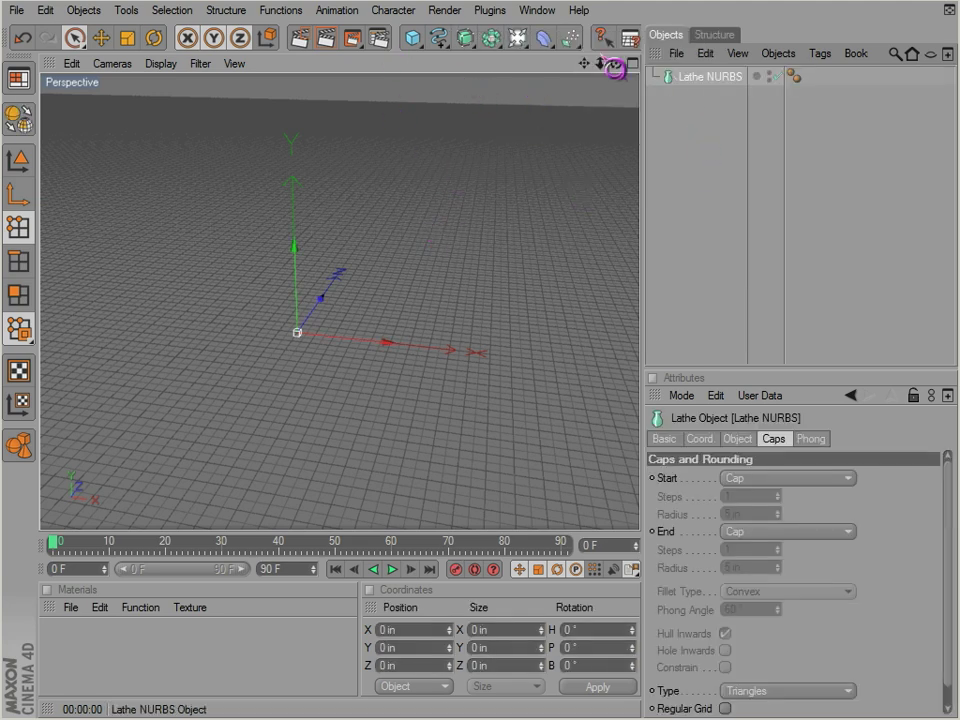
{"action": "left_click", "coordinate": [434, 40]}
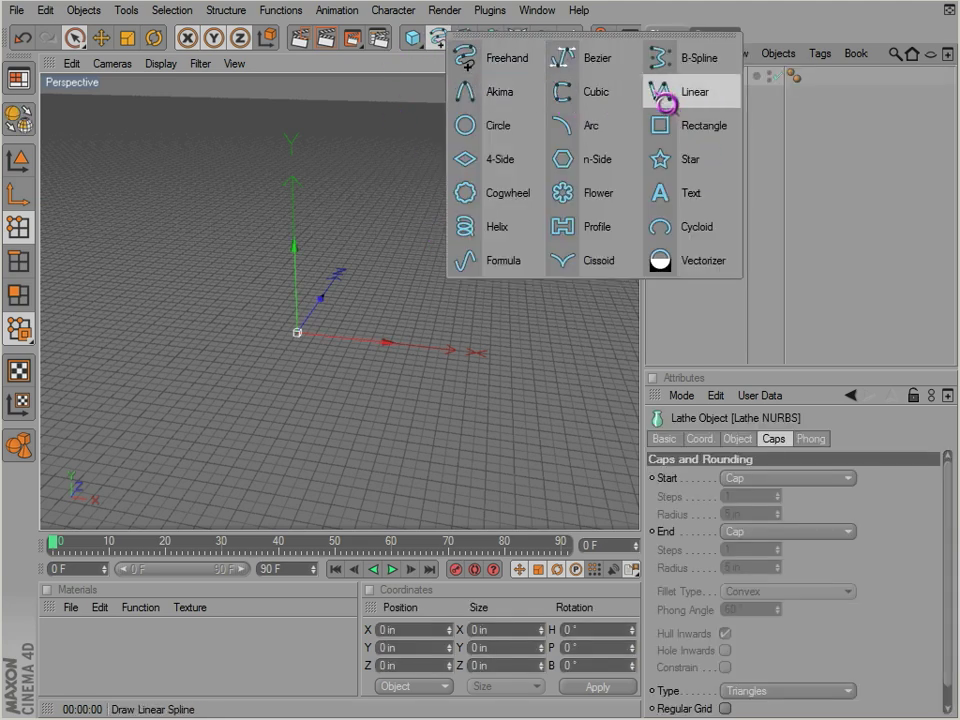
Step: Draw a linear spline tracing the bowl's wall profile in the Front view
{"action": "left_click", "coordinate": [701, 92]}
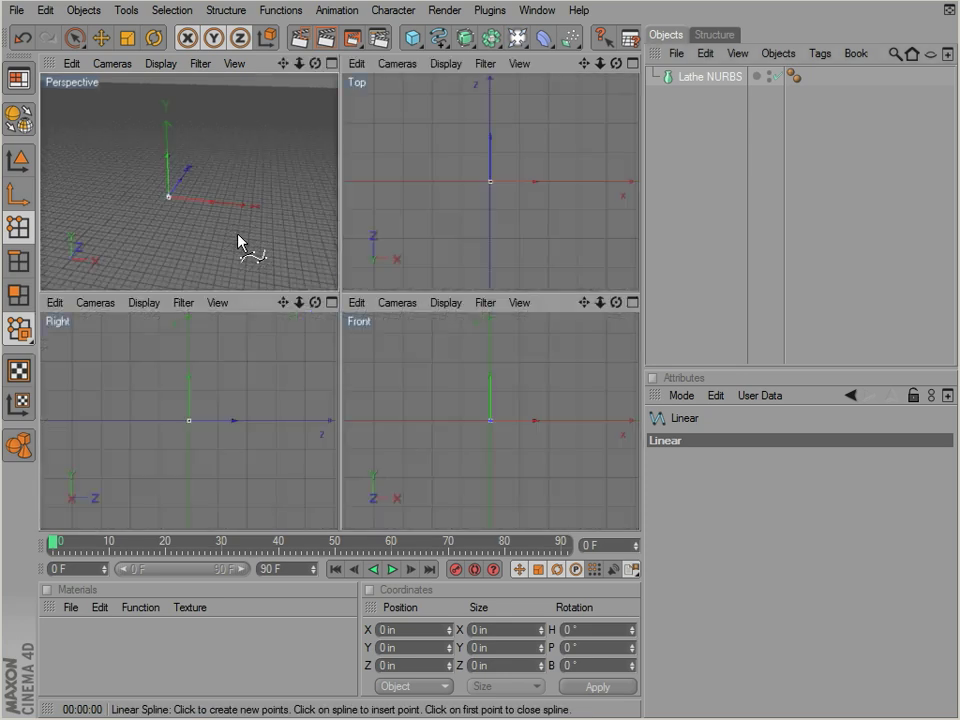
{"action": "mouse_move", "coordinate": [445, 252]}
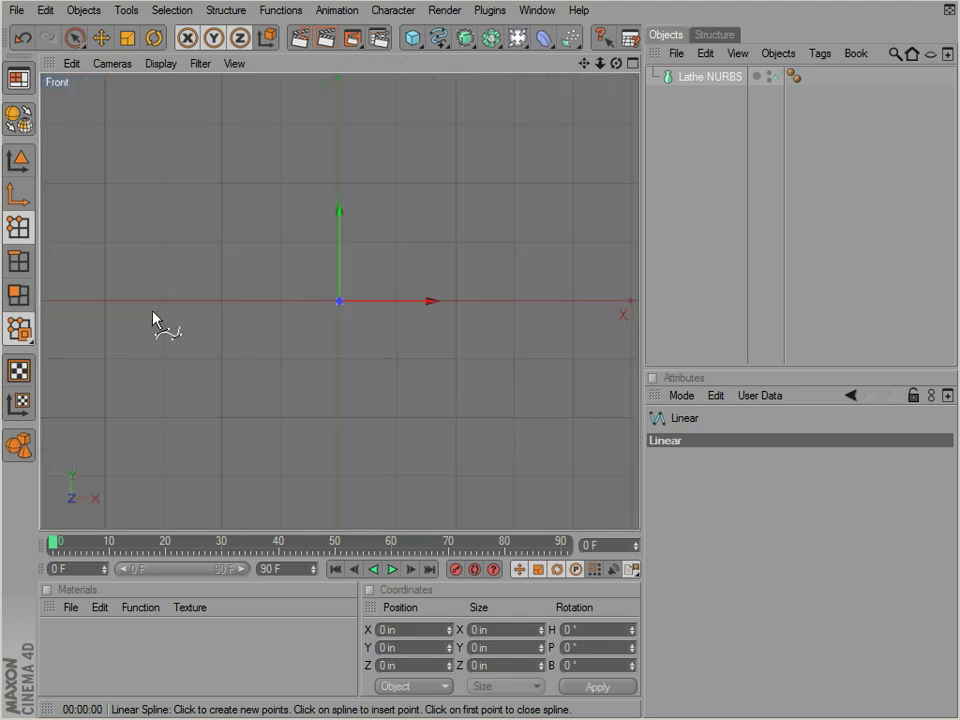
{"action": "mouse_move", "coordinate": [540, 449]}
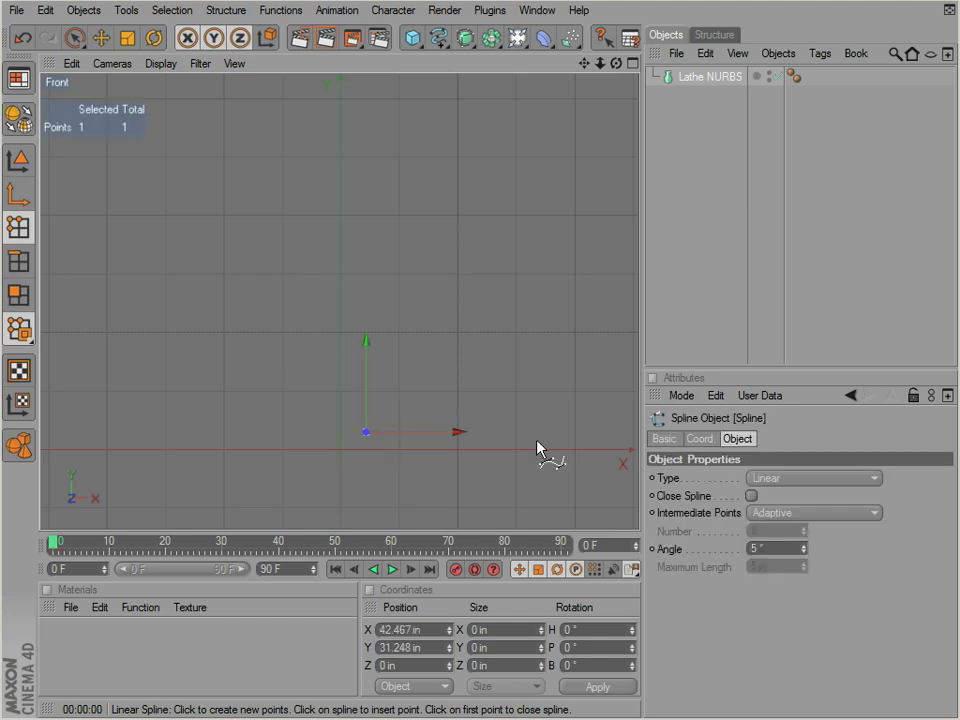
{"action": "left_click", "coordinate": [364, 425]}
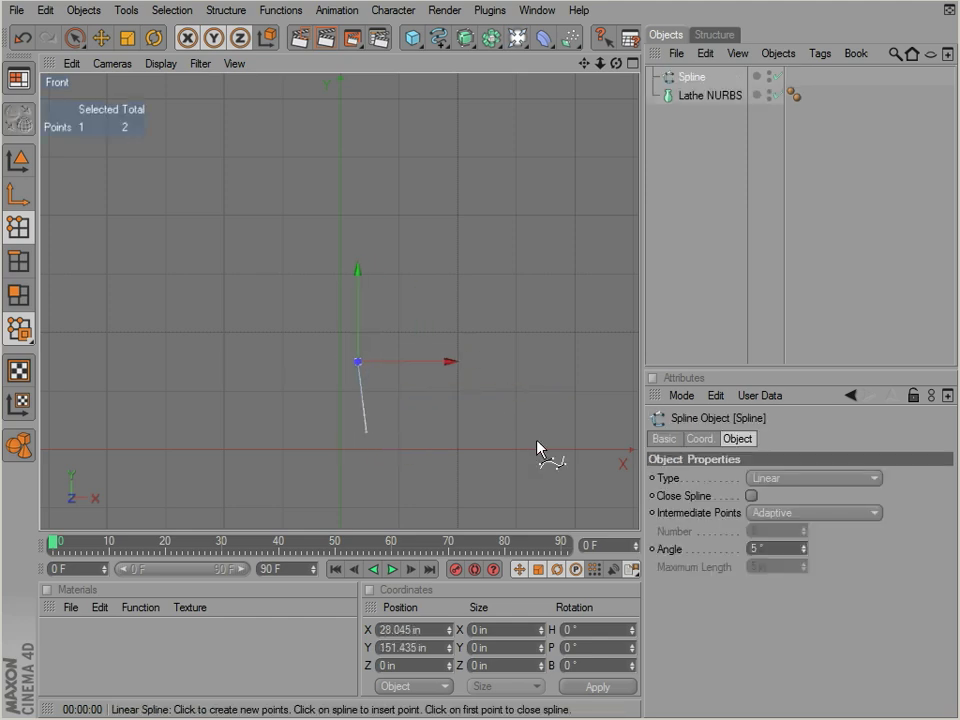
{"action": "left_click", "coordinate": [563, 287]}
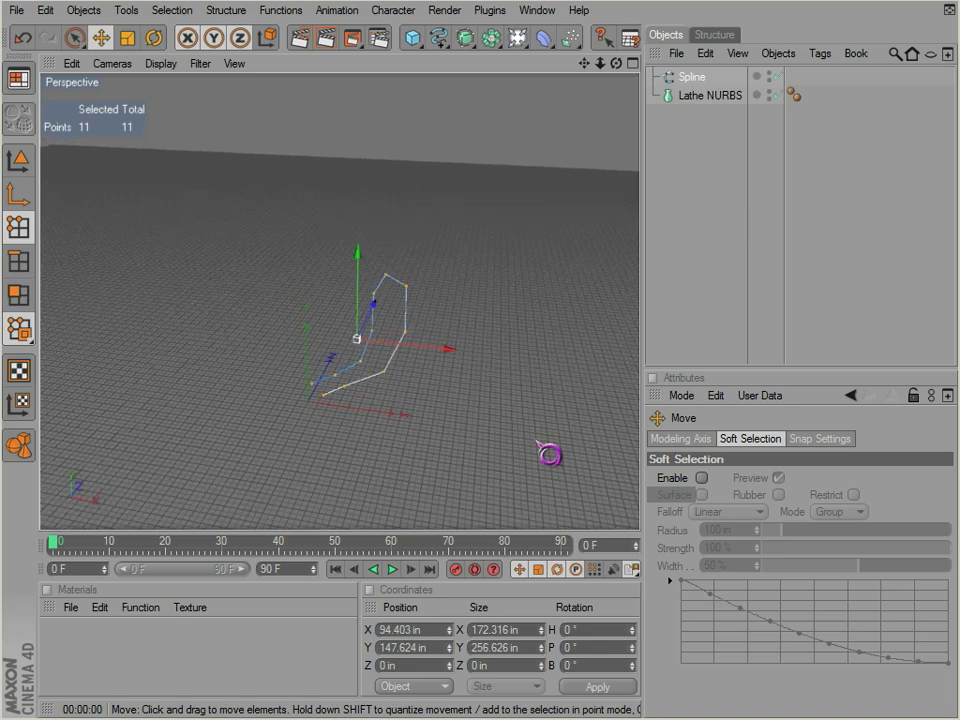
Step: Place the spline under Lathe NURBS and select the Lathe NURBS object
{"action": "left_click", "coordinate": [692, 77]}
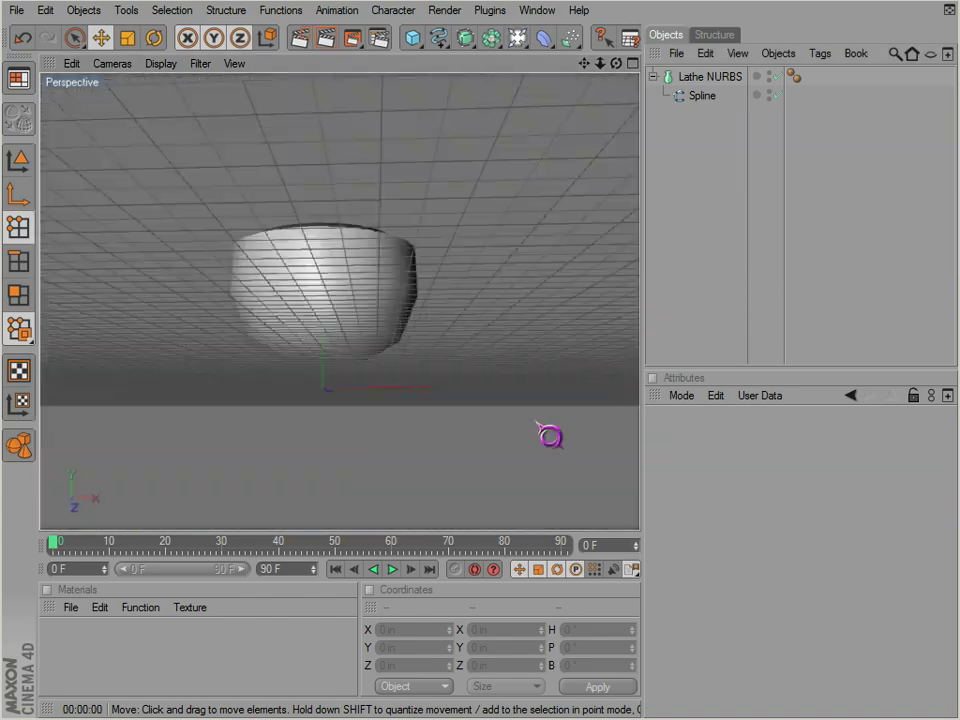
{"action": "left_click", "coordinate": [699, 99]}
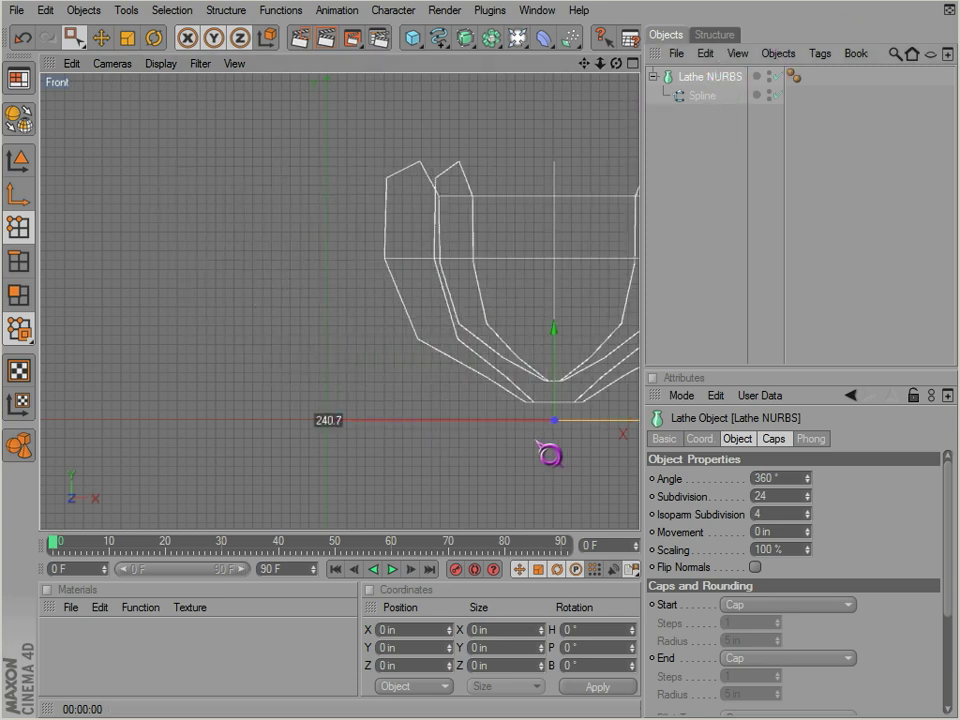
Step: Select the profile spline and box-select its top rim point in the Front view
{"action": "left_click", "coordinate": [701, 96]}
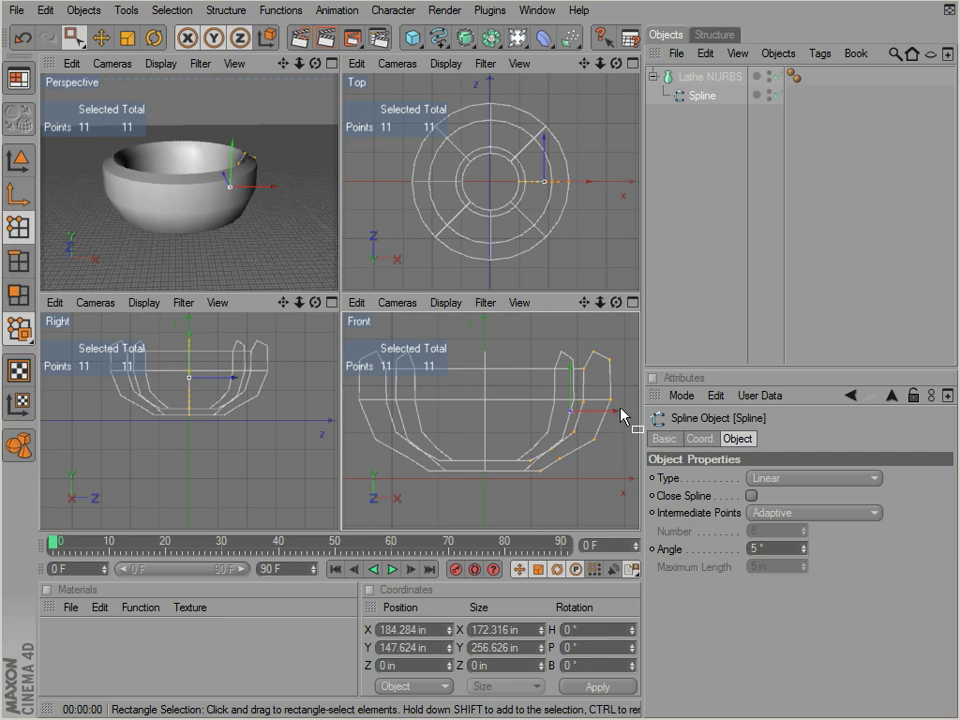
{"action": "left_click_drag", "start_coordinate": [620, 415], "coordinate": [555, 455]}
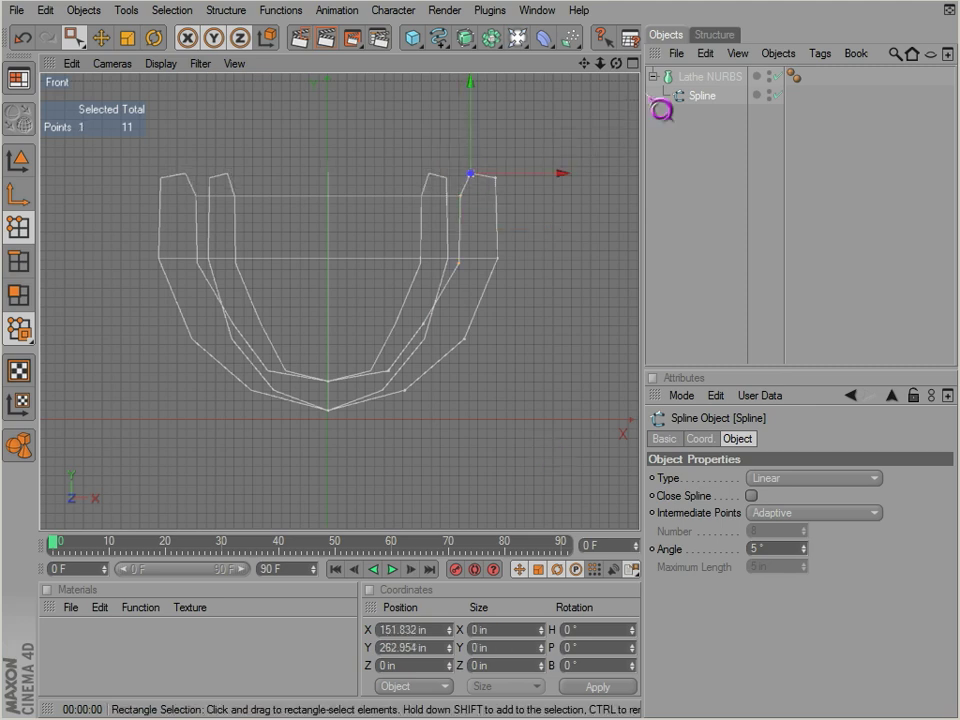
Step: Set the profile spline's Type to B-Spline for smooth, rounded bowl curves
{"action": "left_click", "coordinate": [812, 476]}
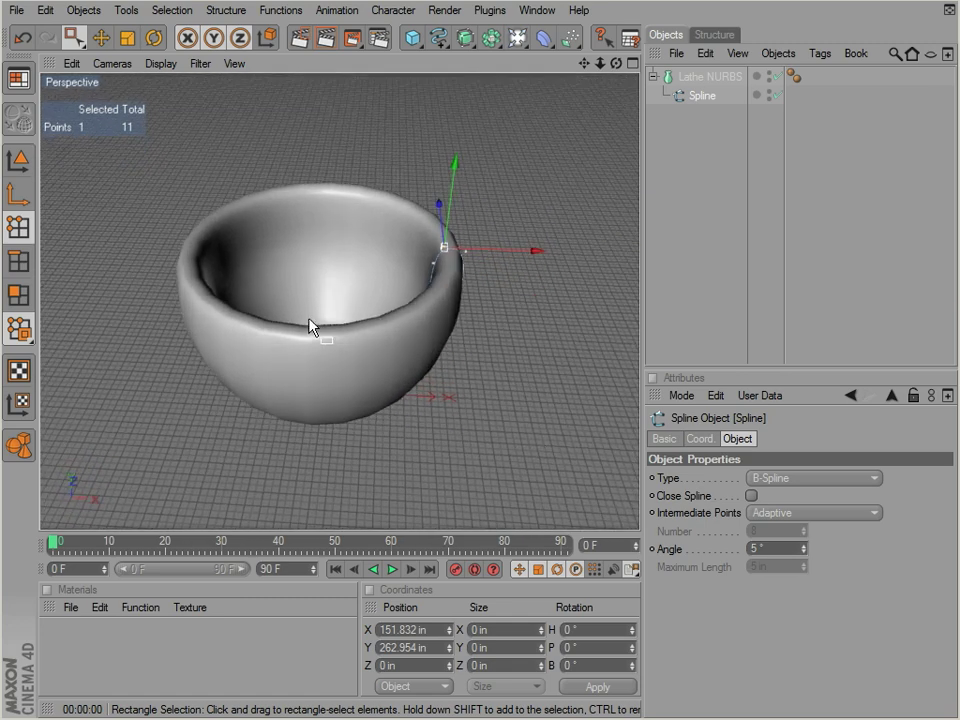
{"action": "left_click", "coordinate": [159, 64]}
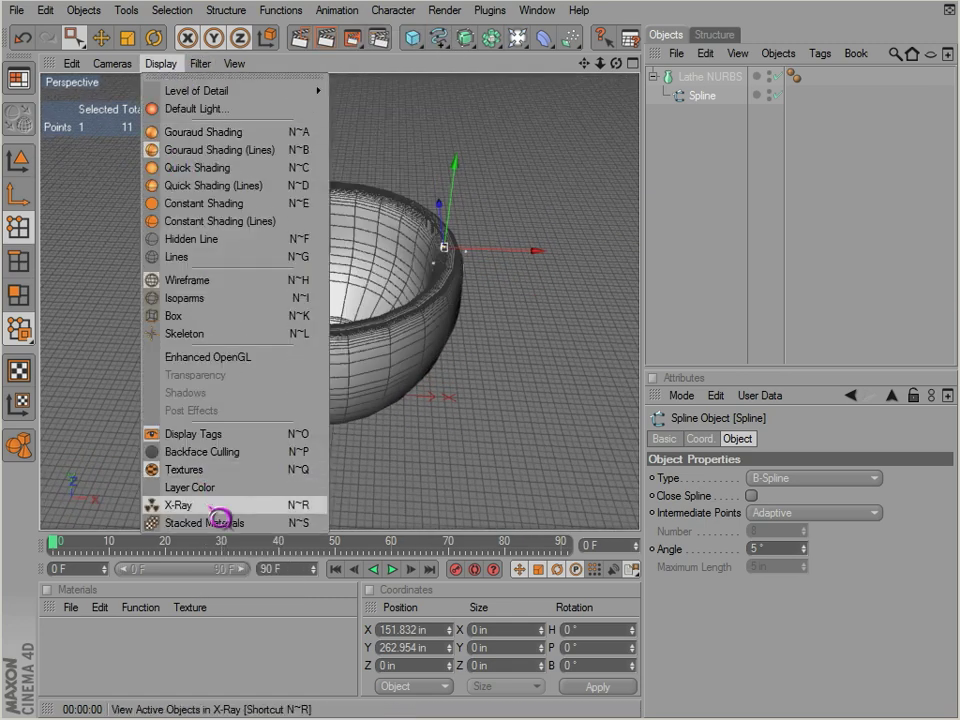
{"action": "mouse_move", "coordinate": [210, 155]}
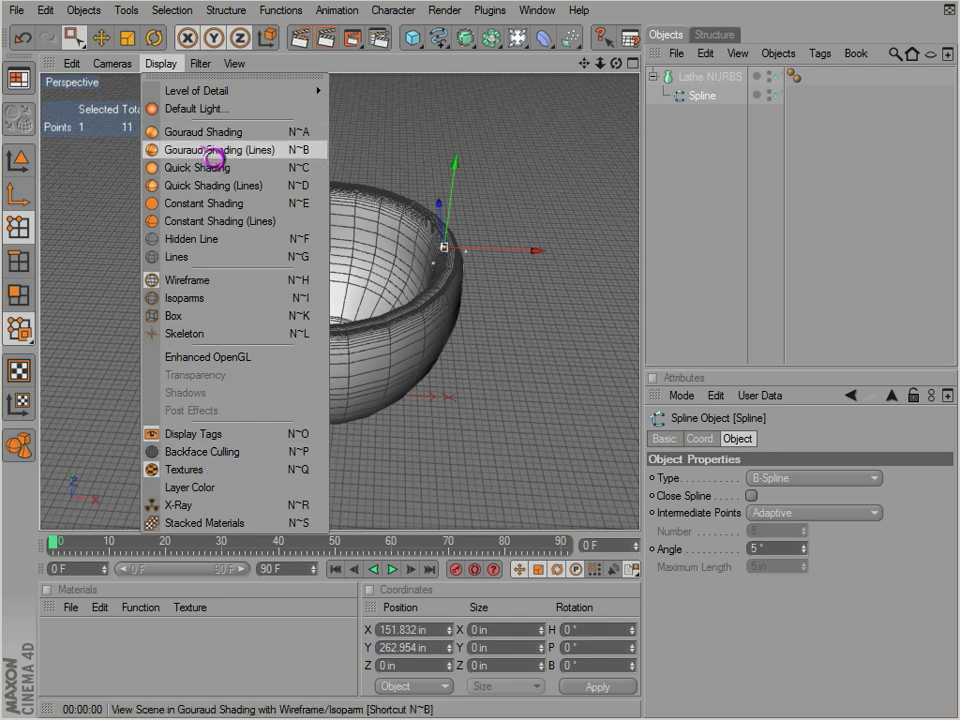
{"action": "mouse_move", "coordinate": [197, 167]}
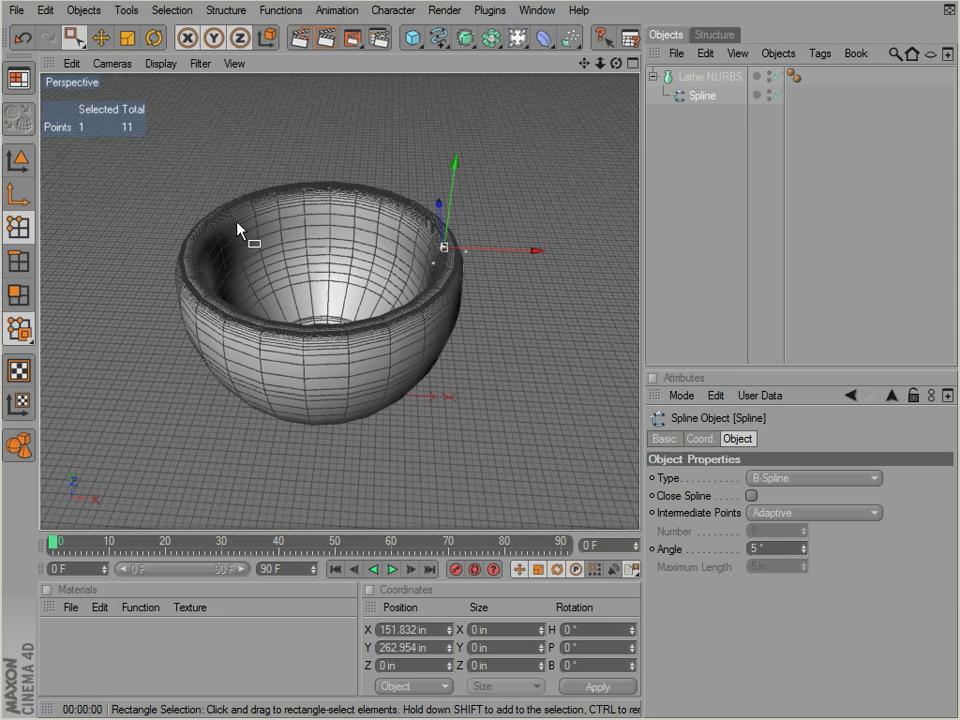
{"action": "mouse_move", "coordinate": [234, 319]}
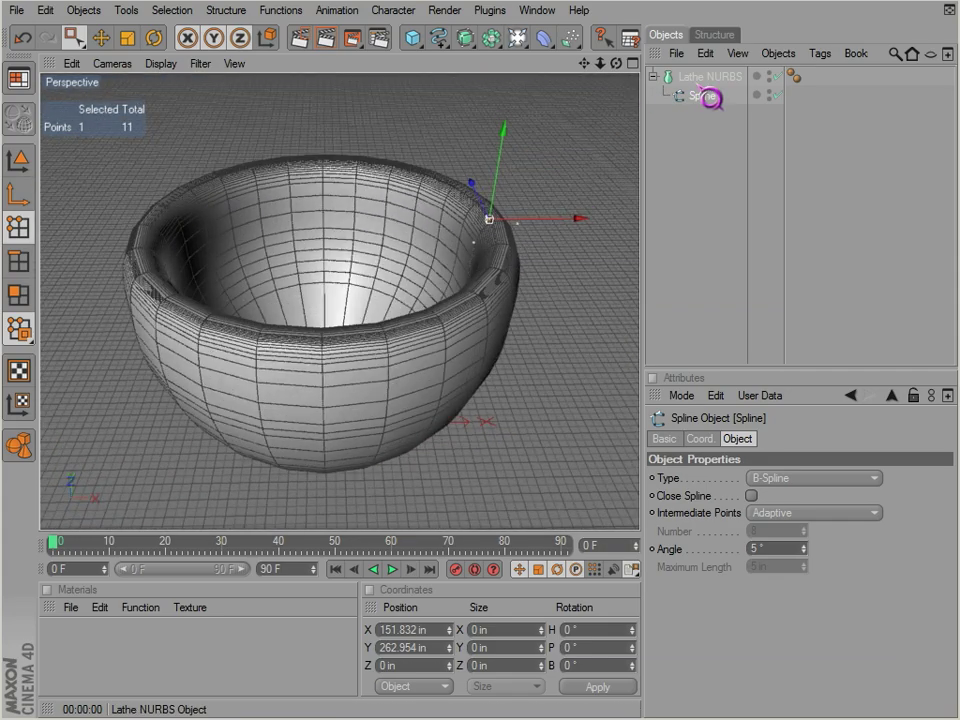
Step: Switch the viewport to Gouraud Shading (Lines)
{"action": "left_click", "coordinate": [813, 477]}
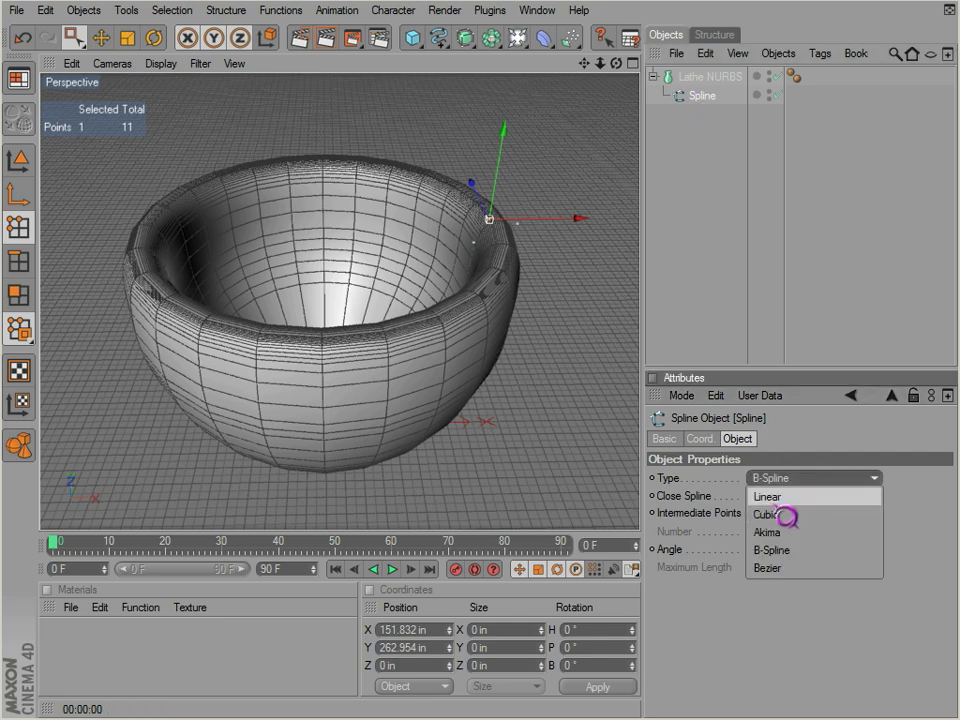
Step: Add a HyperNURBS and nest the Lathe NURBS inside it
{"action": "left_click", "coordinate": [767, 496]}
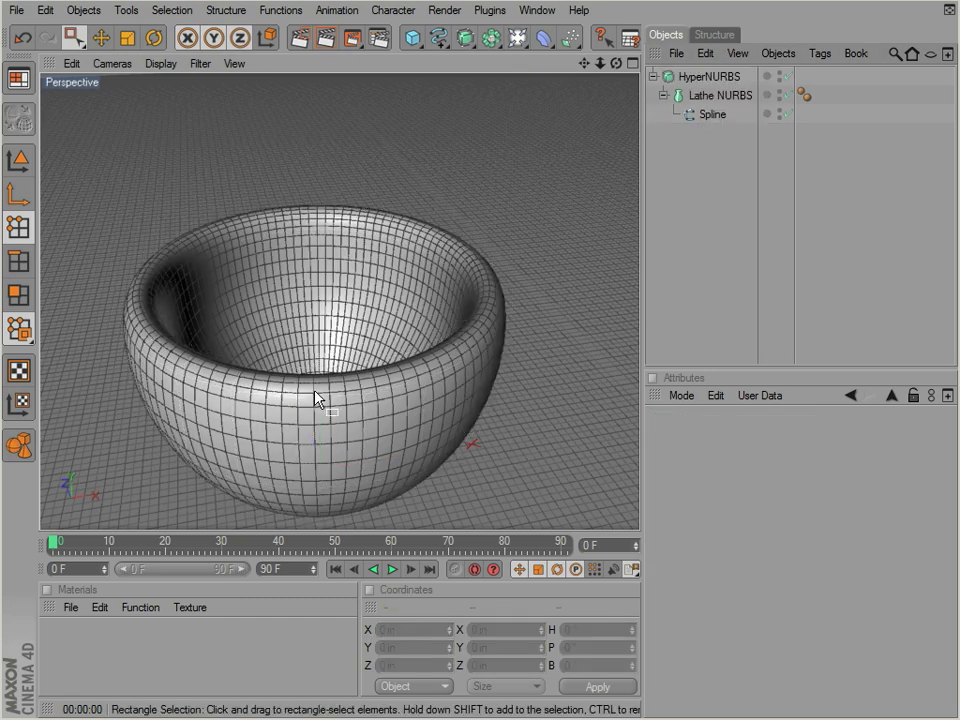
{"action": "mouse_move", "coordinate": [218, 420]}
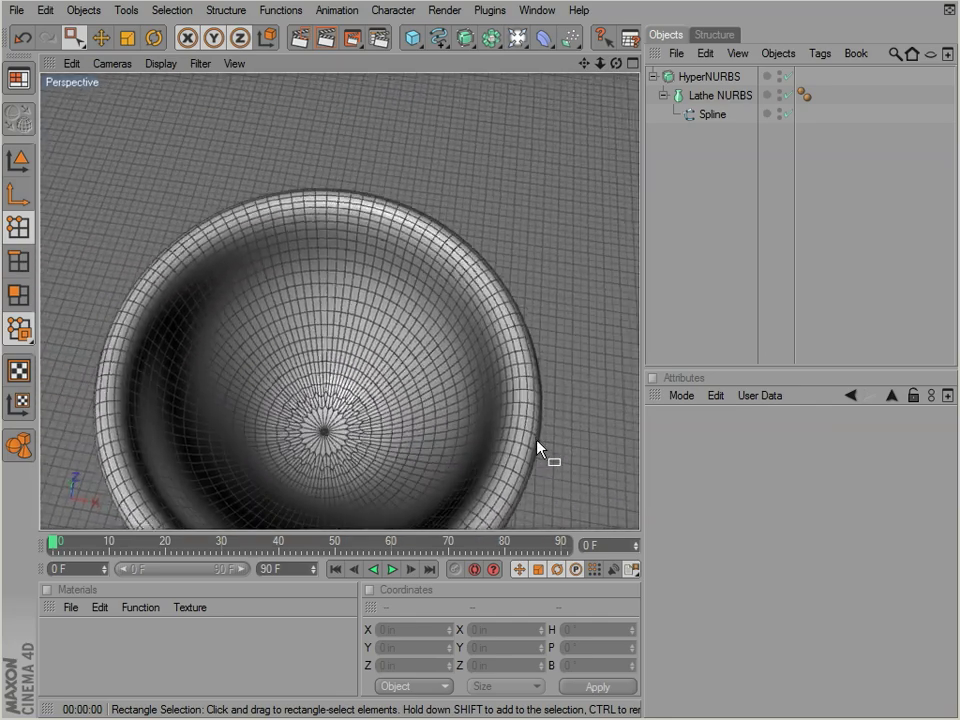
Step: Undo the HyperNURBS and B-Spline changes, then select the Lathe NURBS
{"action": "left_click", "coordinate": [699, 77]}
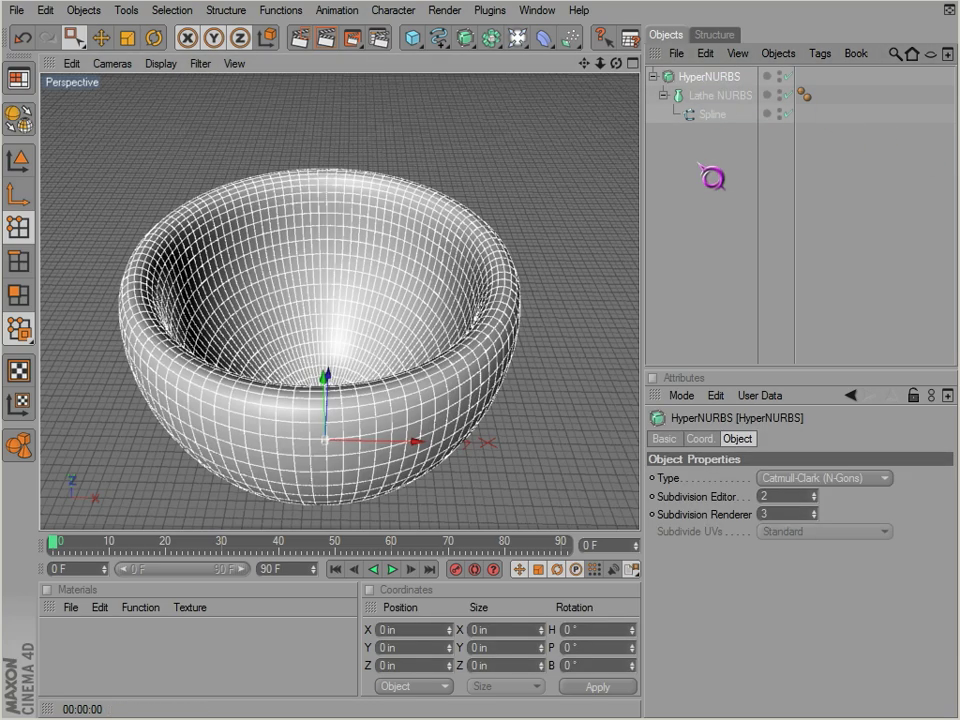
{"action": "left_click", "coordinate": [696, 112]}
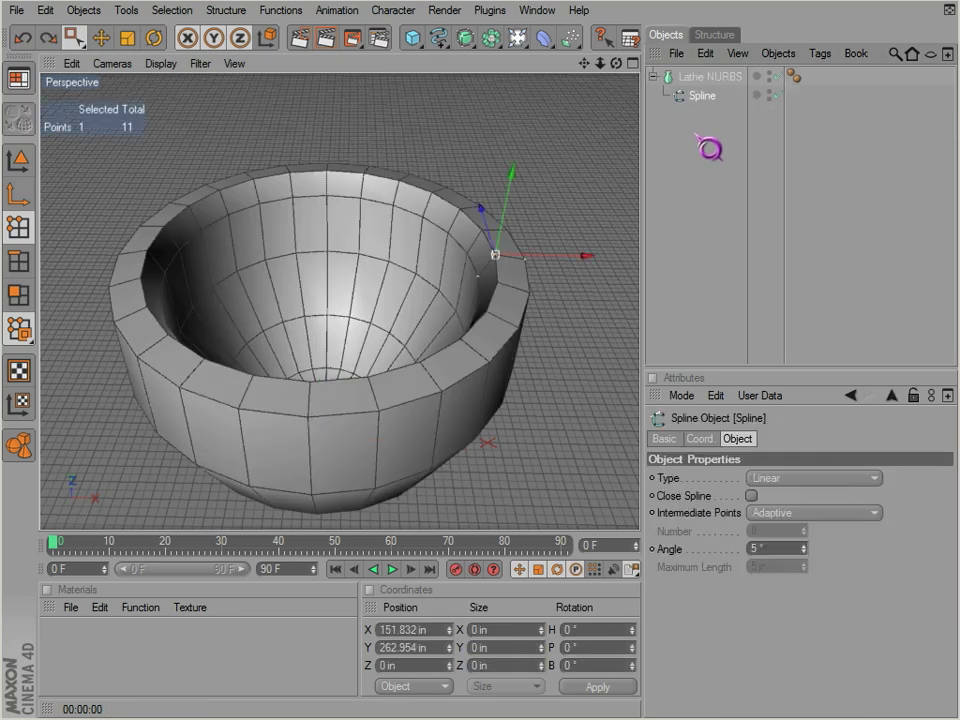
{"action": "left_click", "coordinate": [707, 76]}
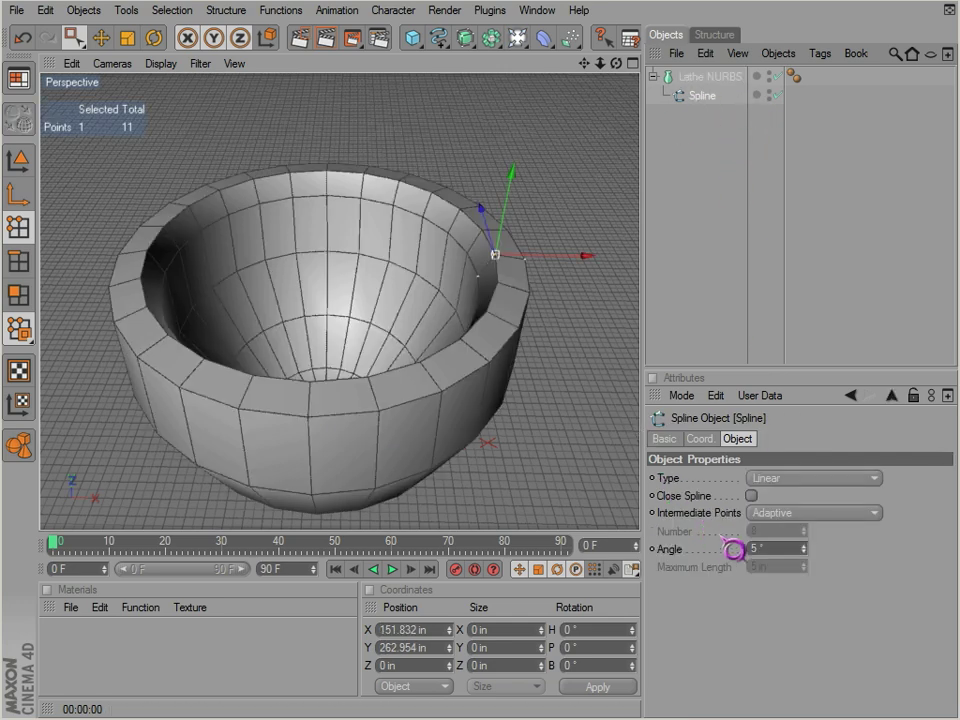
{"action": "left_click", "coordinate": [705, 76]}
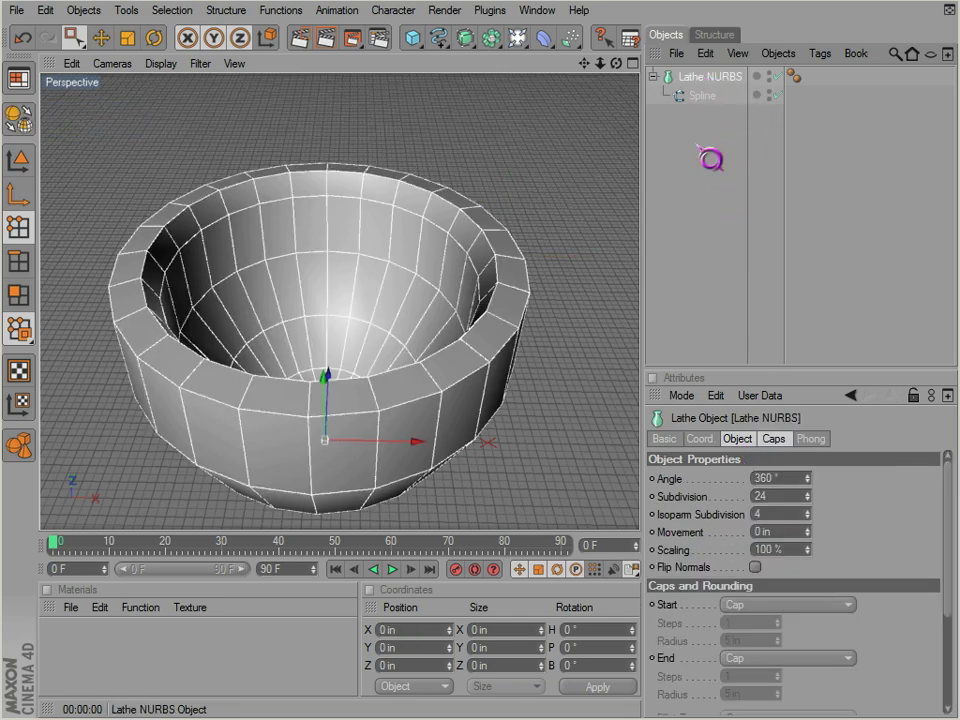